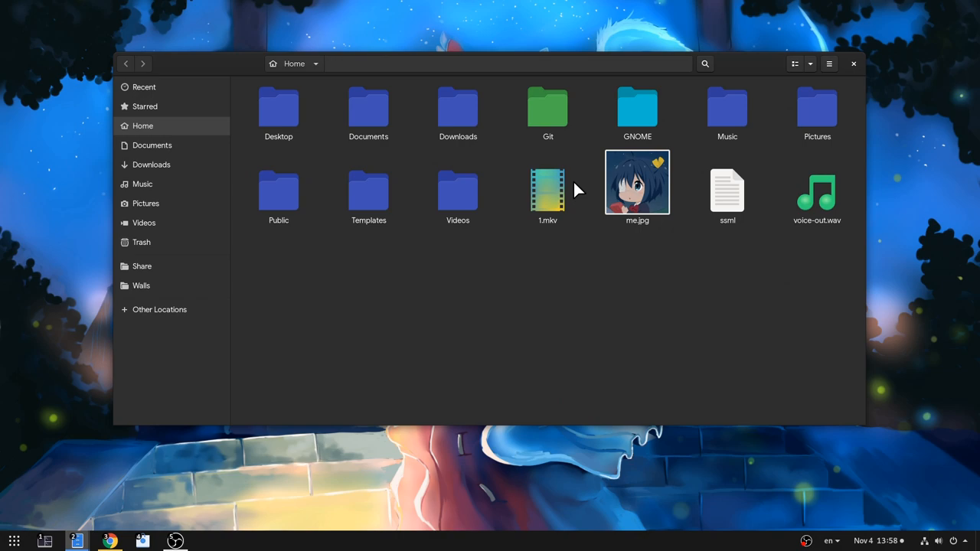
Open the 1.mkv screencast from the Home folder with Audacity.
click(548, 190)
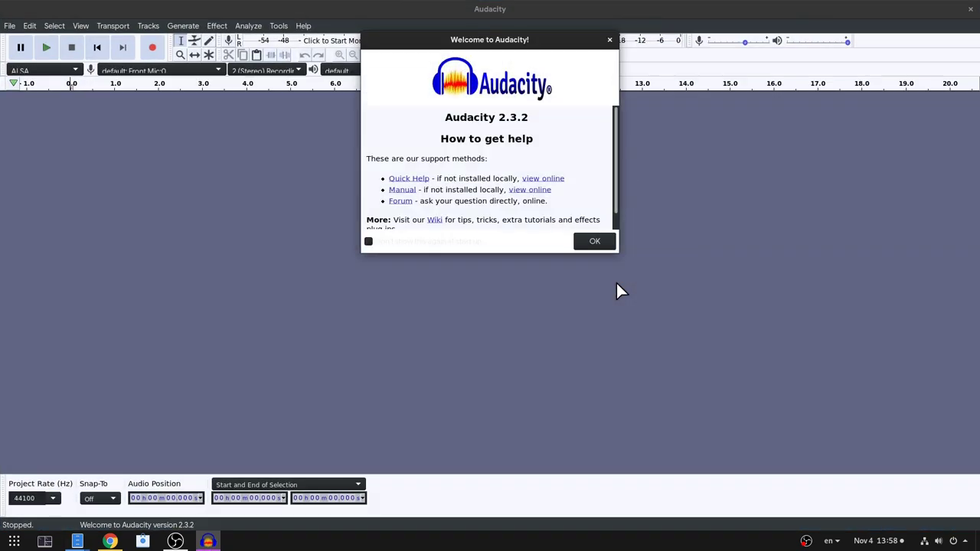
Dismiss the Welcome to Audacity dialog to reveal the loaded stereo track.
click(594, 240)
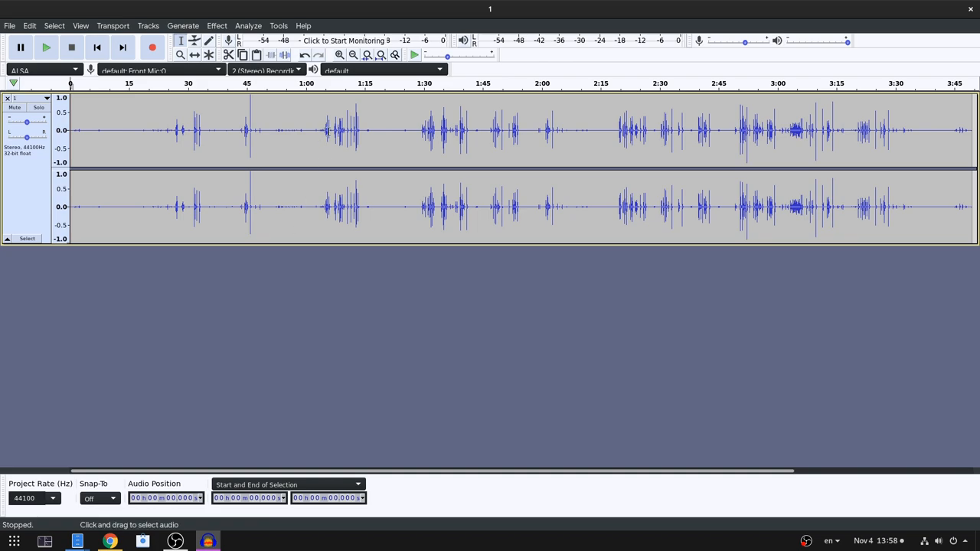
Select the background-only stretch around 1:18–1:21 and zoom in on it.
drag(325, 130, 362, 130)
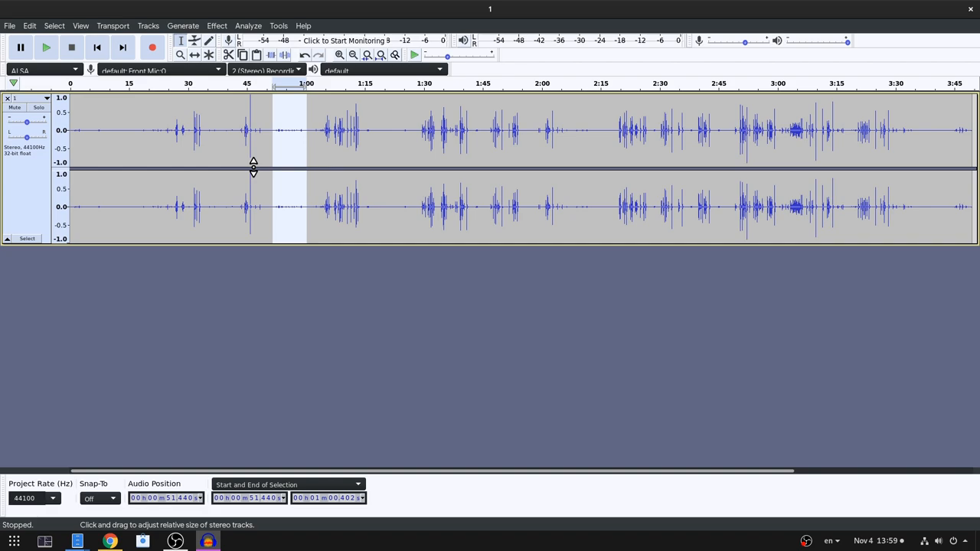
mouse_move(384, 161)
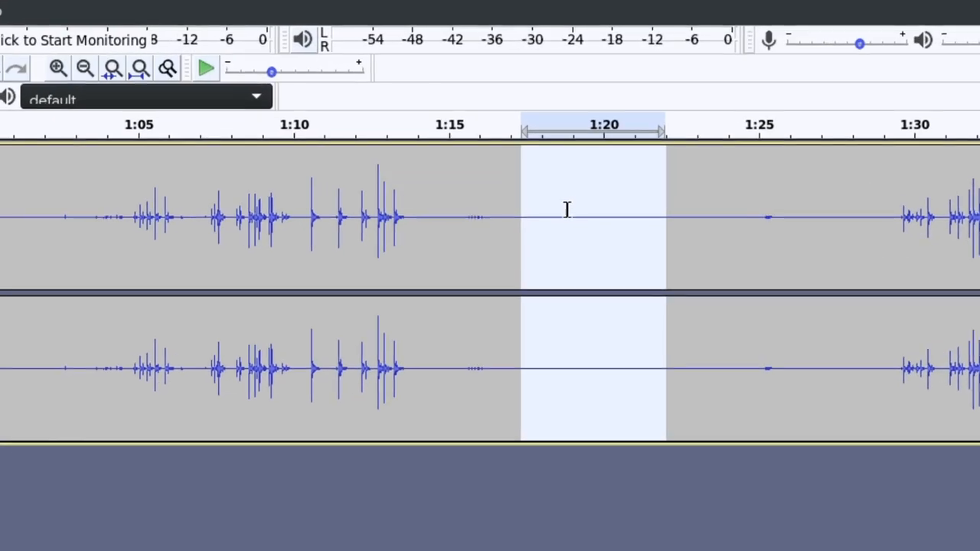
click(200, 69)
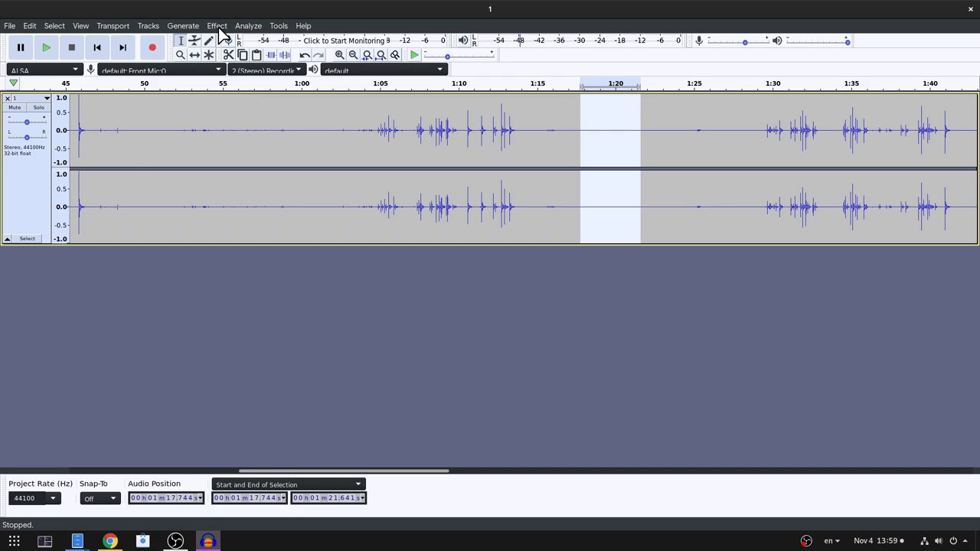
click(218, 25)
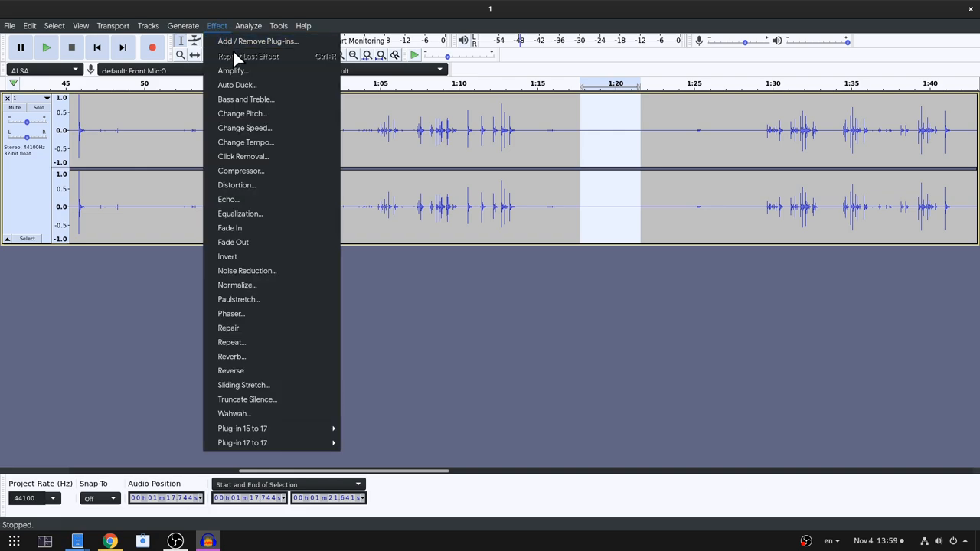
mouse_move(246, 270)
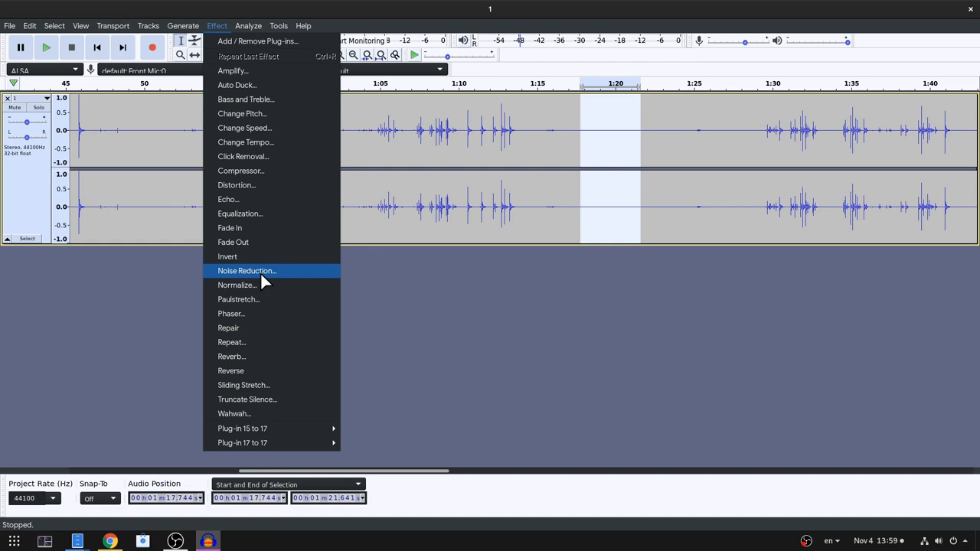
mouse_move(283, 279)
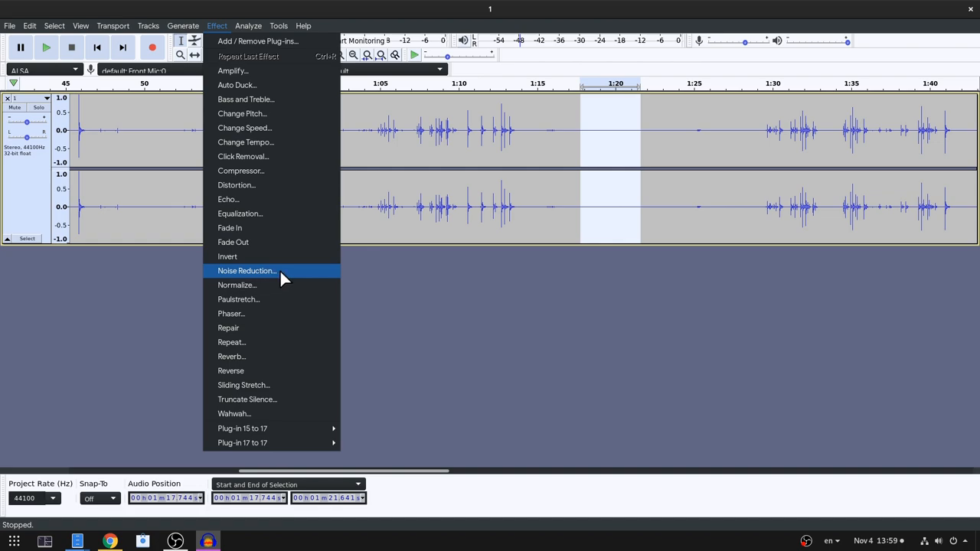
Bring up Noise Reduction on the quiet stretch to take the noise profile.
click(246, 269)
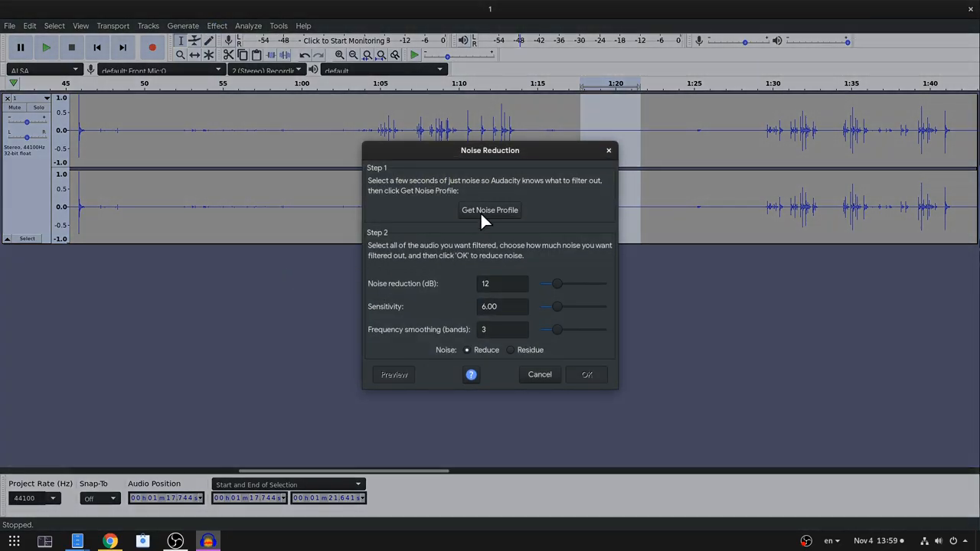
mouse_move(539, 176)
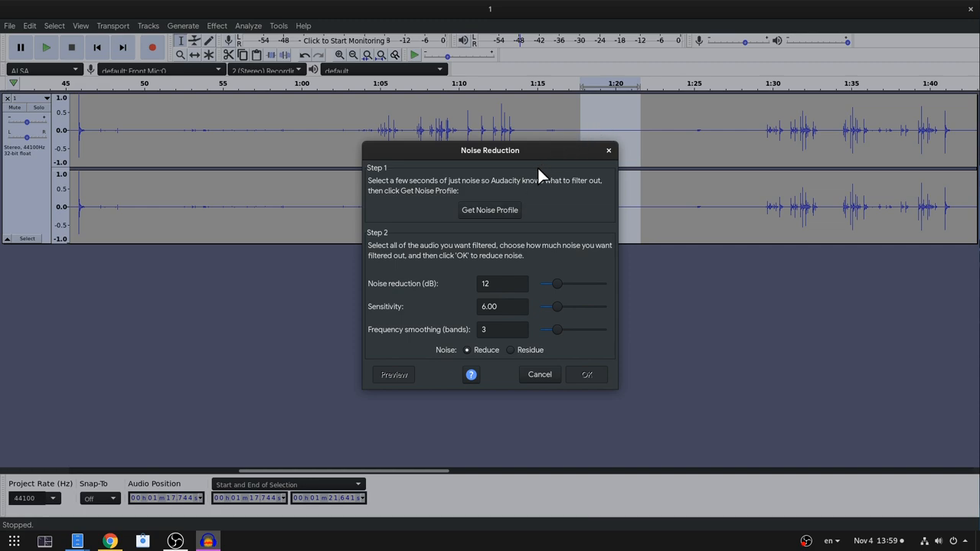
mouse_move(511, 217)
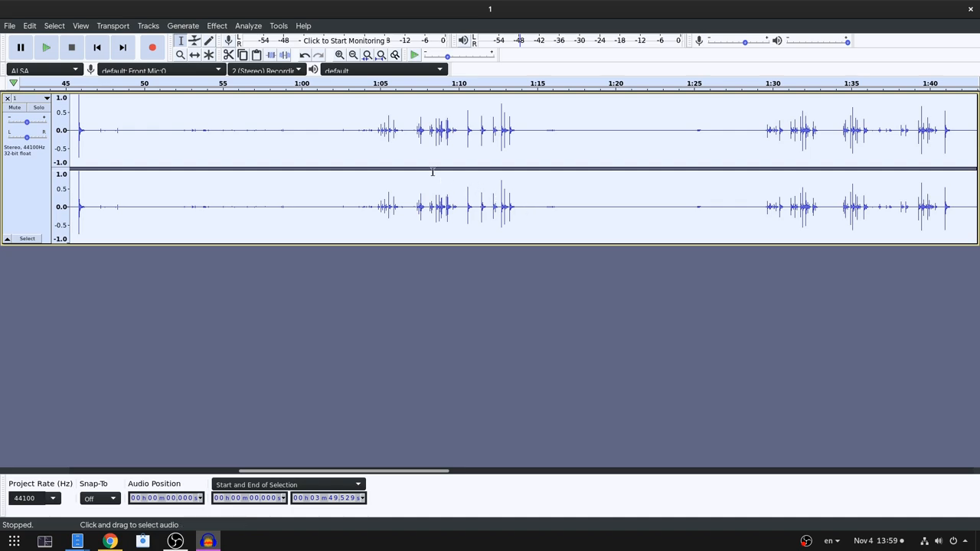
Reapply Noise Reduction to the whole track using the captured profile.
click(217, 24)
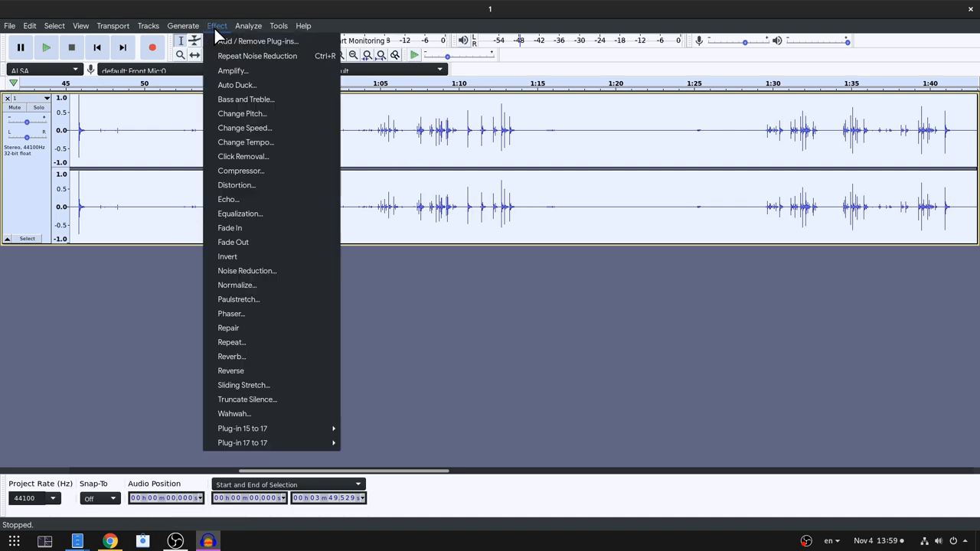
mouse_move(257, 55)
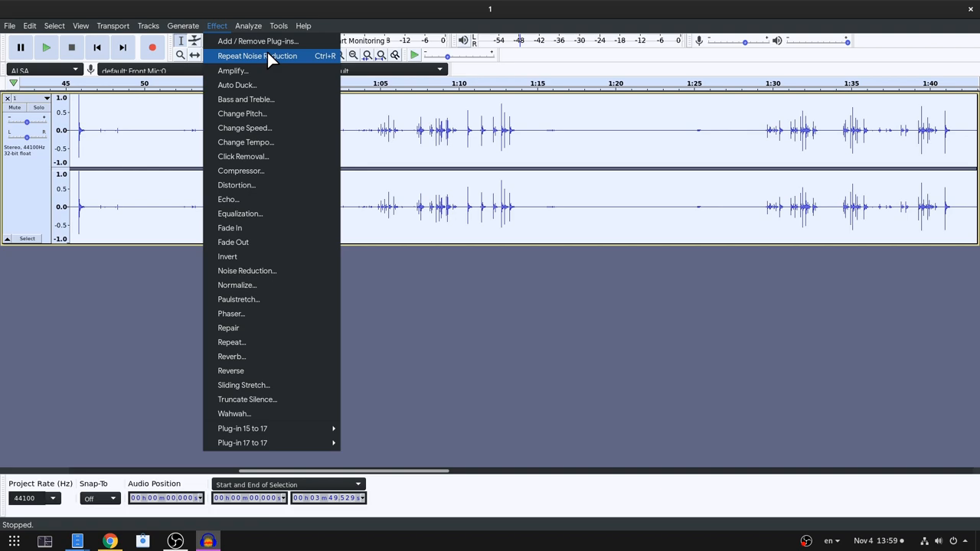
click(257, 55)
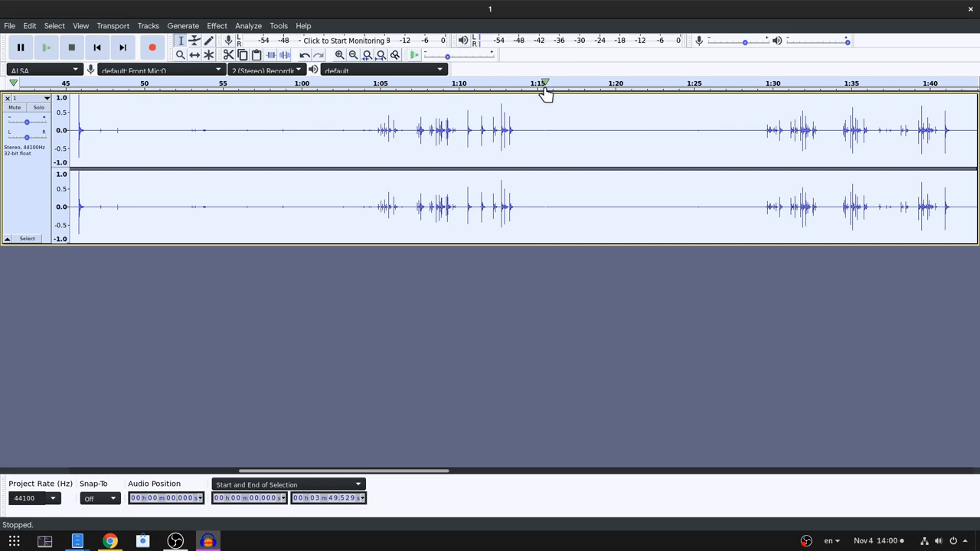
Play back briefly from near 1:15 to check the cleaned audio.
click(217, 25)
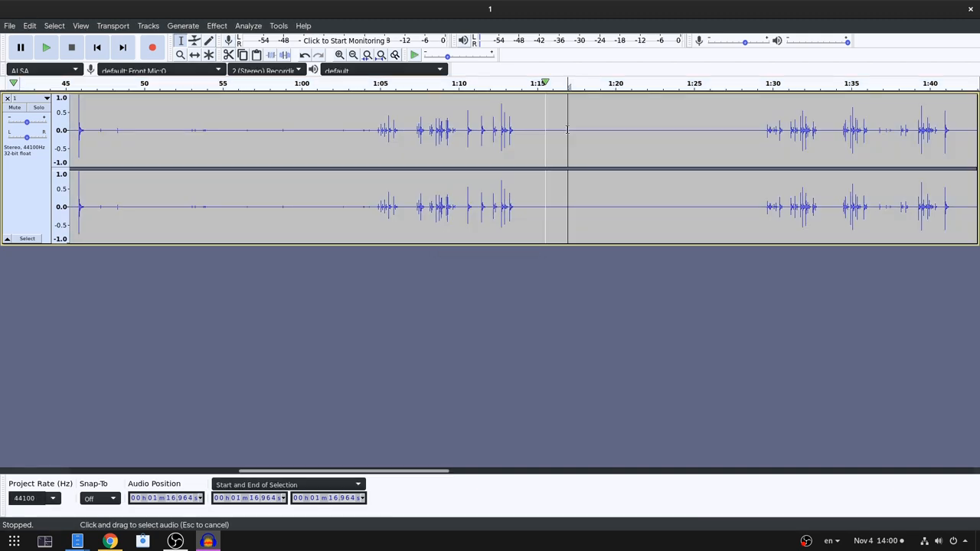
click(46, 48)
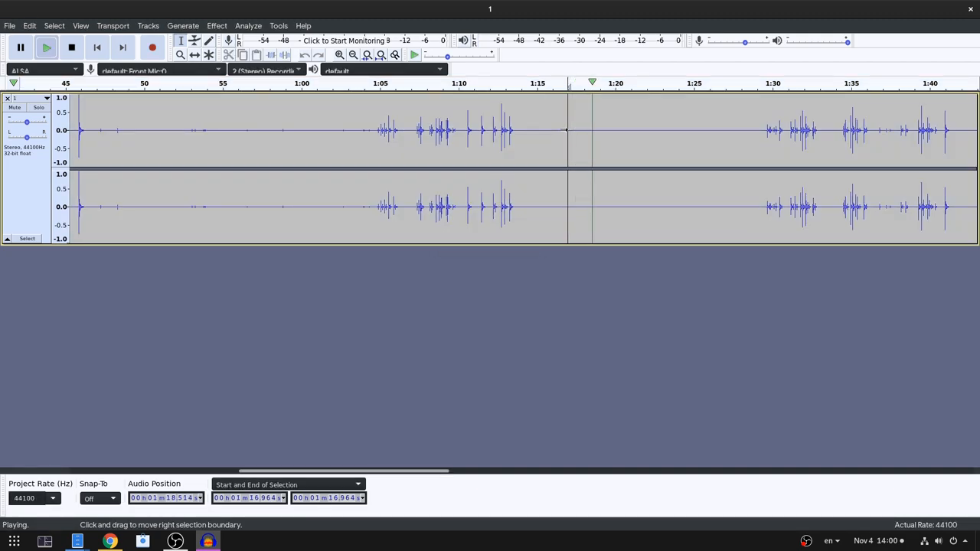
click(71, 48)
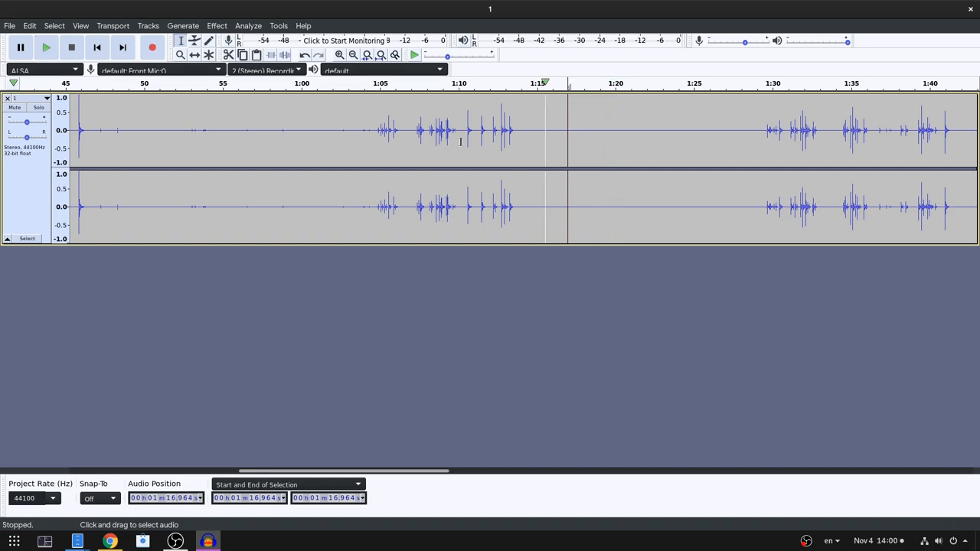
Select the unwanted-sound stretch from about 0:47 to just past 1:00.
click(95, 130)
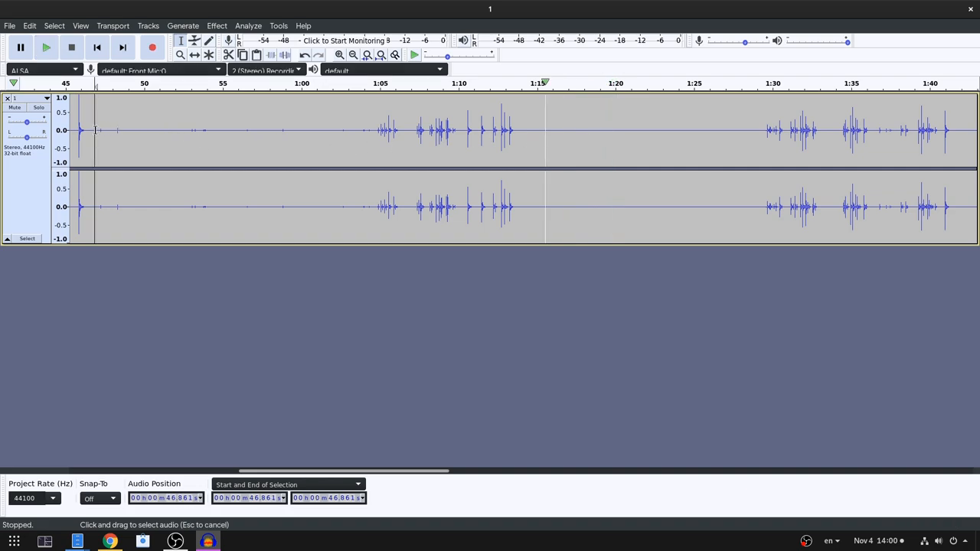
drag(93, 130, 297, 130)
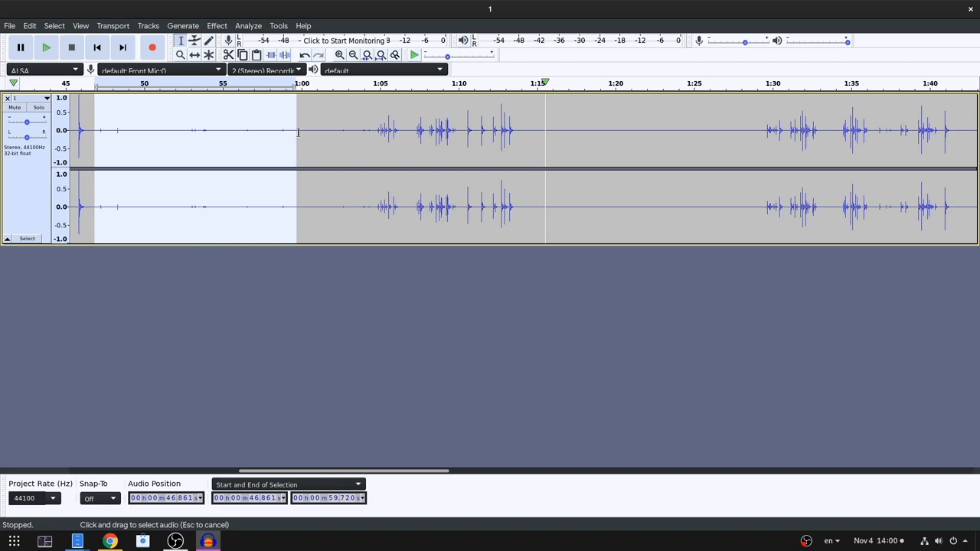
click(194, 40)
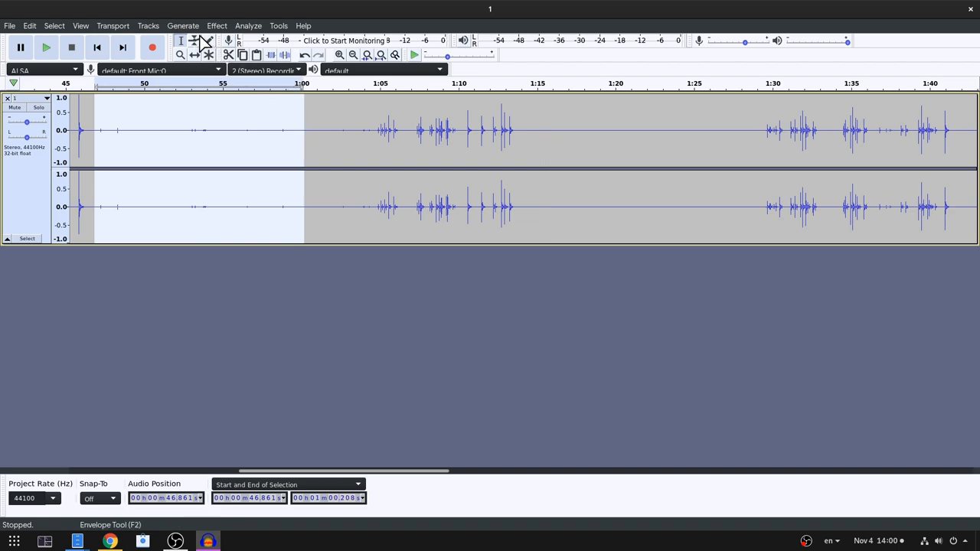
Replace the 0:47–1:00 selection with generated silence of the same duration.
click(184, 24)
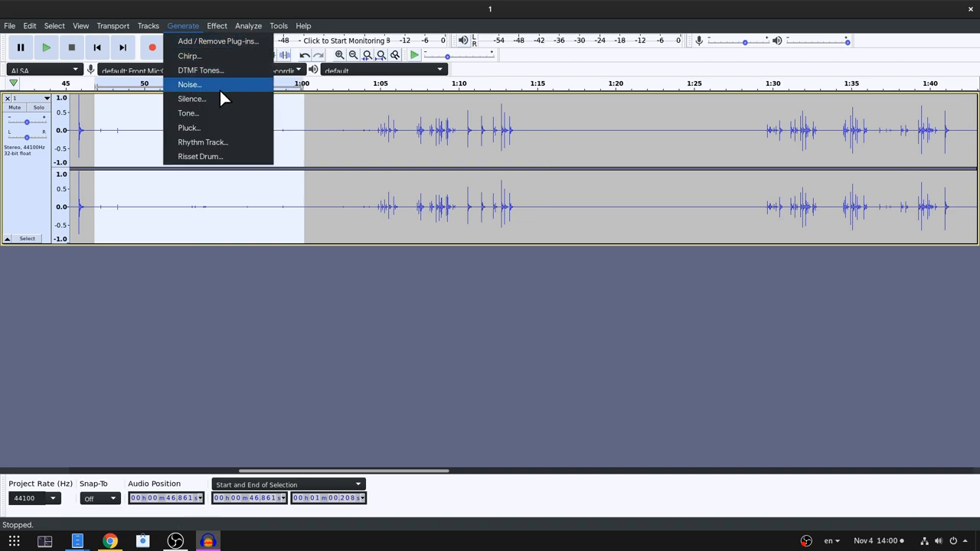
mouse_move(230, 98)
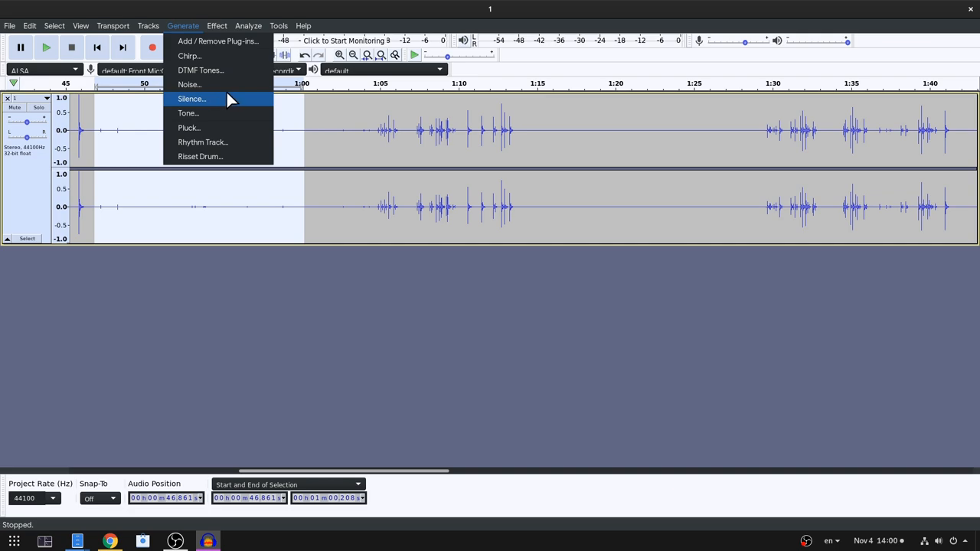
click(191, 98)
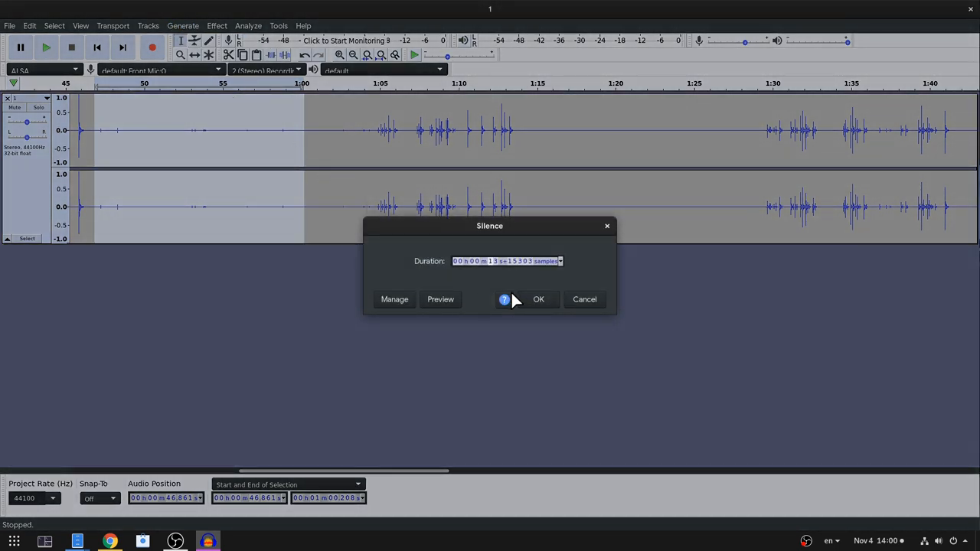
click(539, 298)
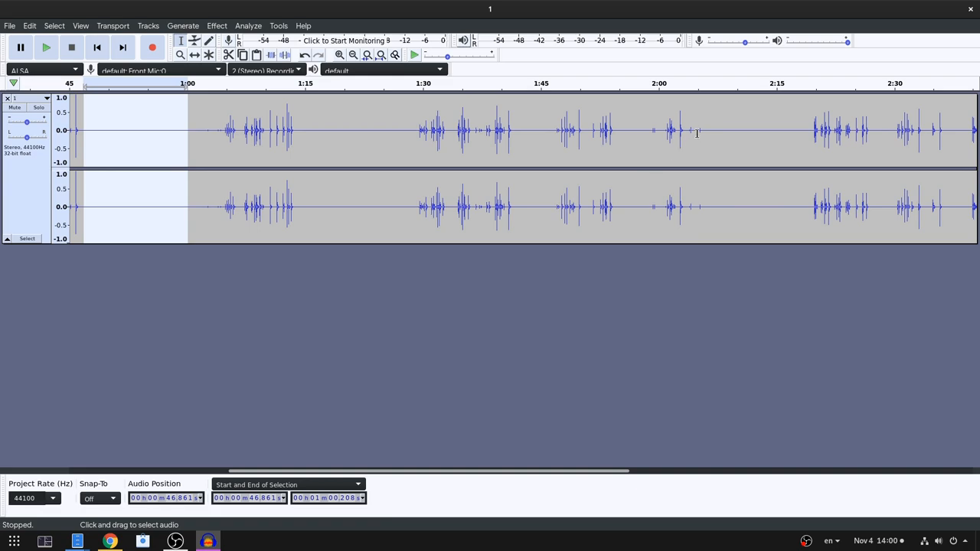
mouse_move(756, 181)
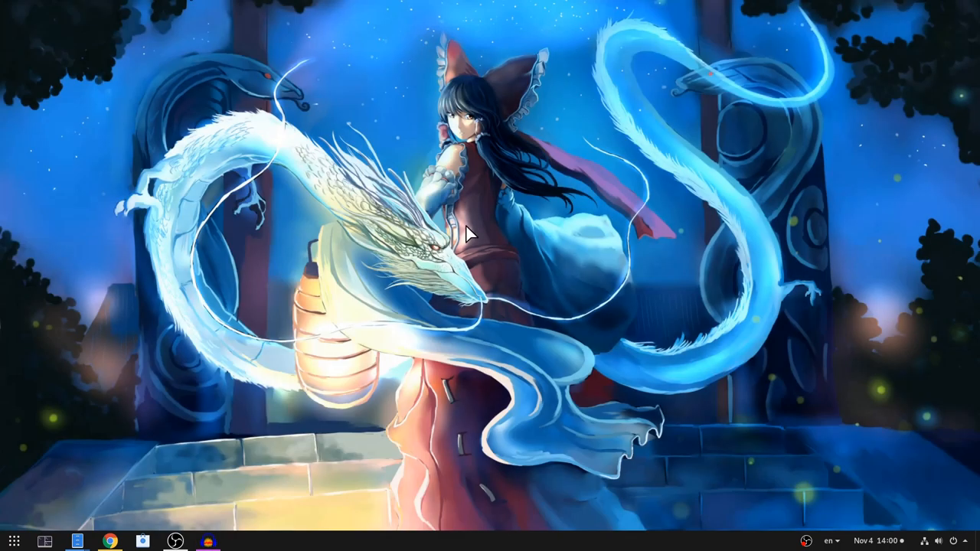
mouse_move(442, 163)
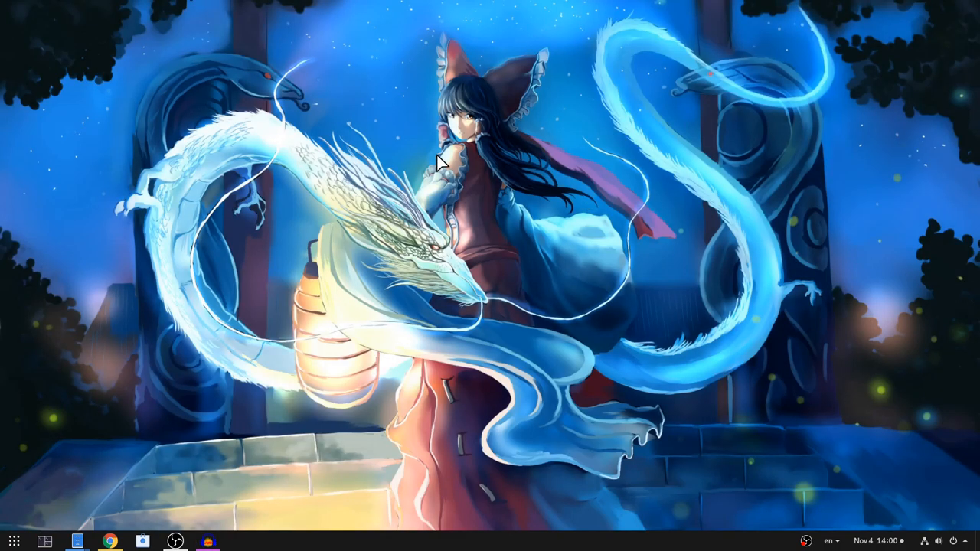
mouse_move(405, 372)
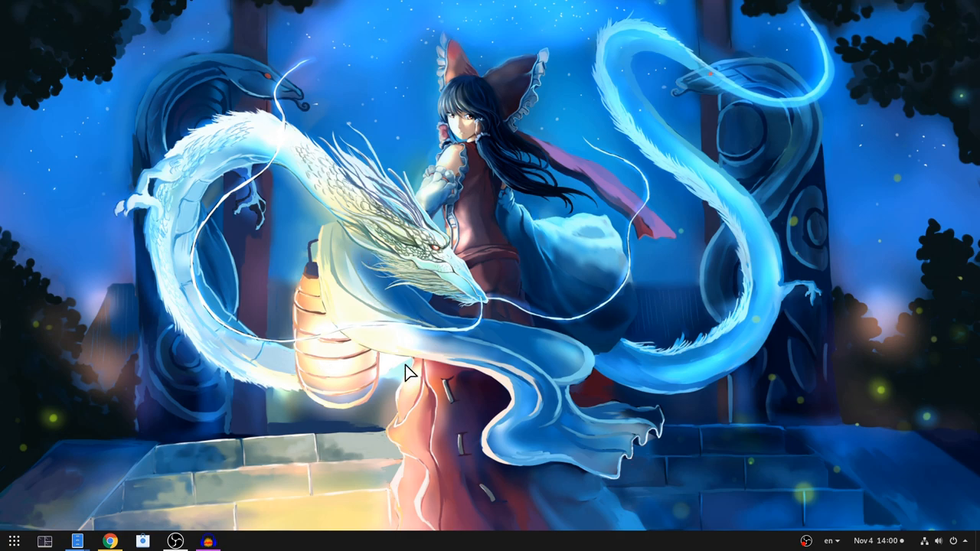
mouse_move(360, 297)
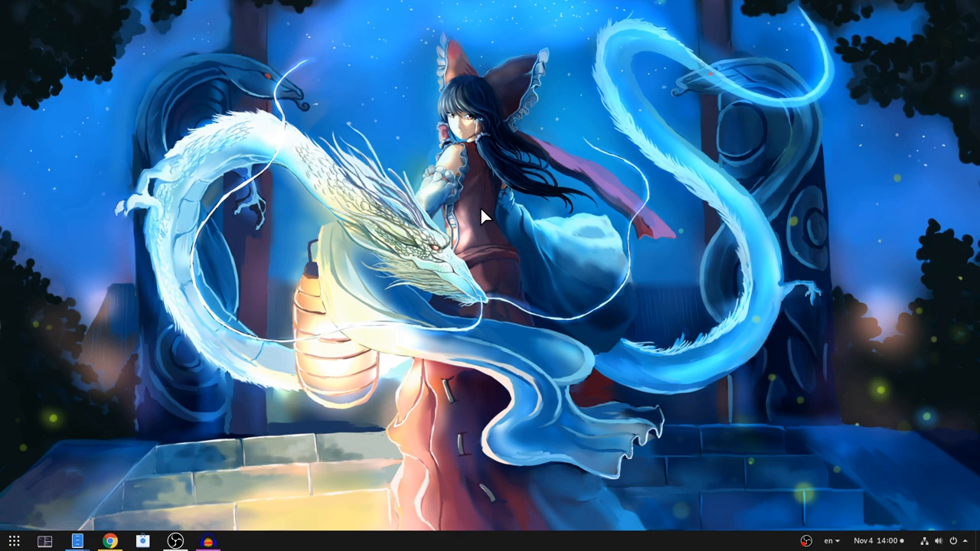
mouse_move(520, 322)
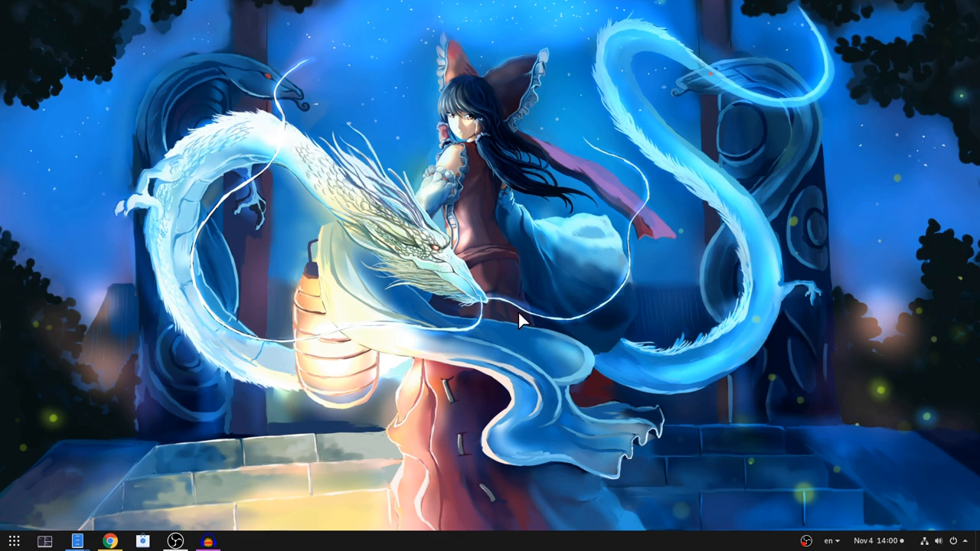
mouse_move(361, 296)
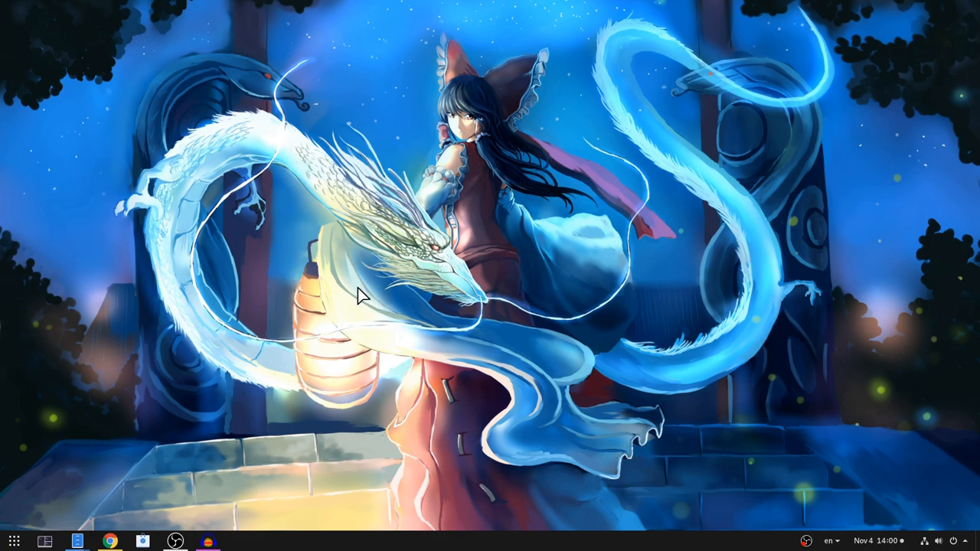